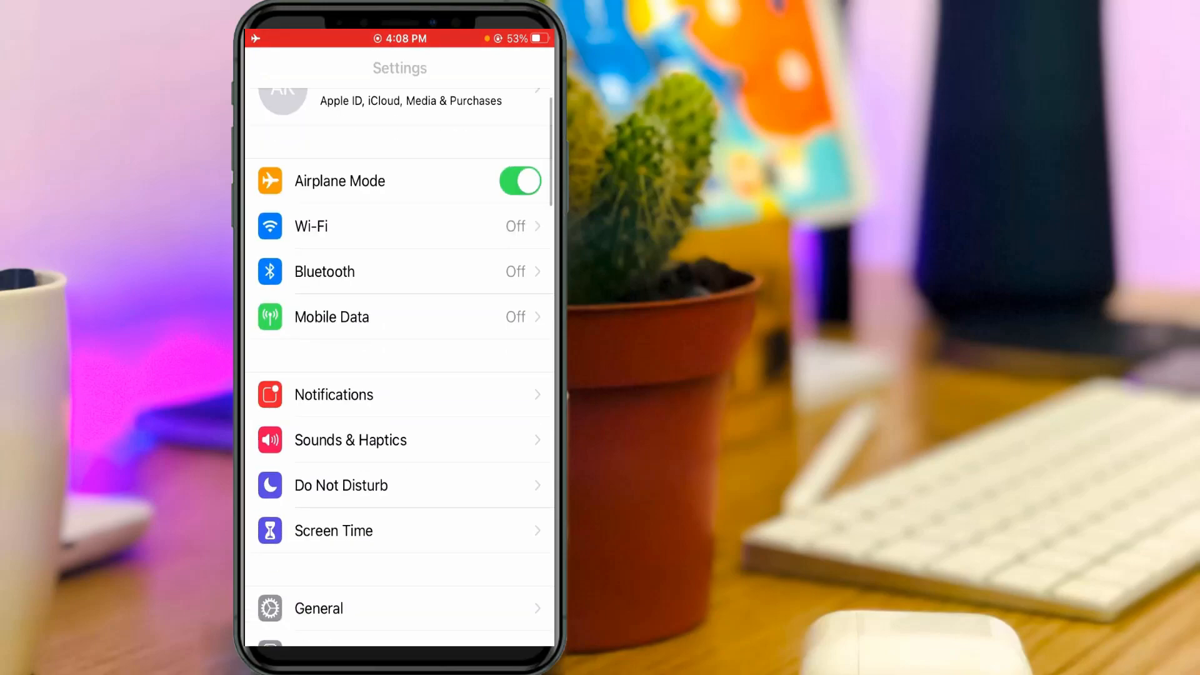
- Scroll the Settings list down to the Shortcuts entry and open it
scroll(down, 3)
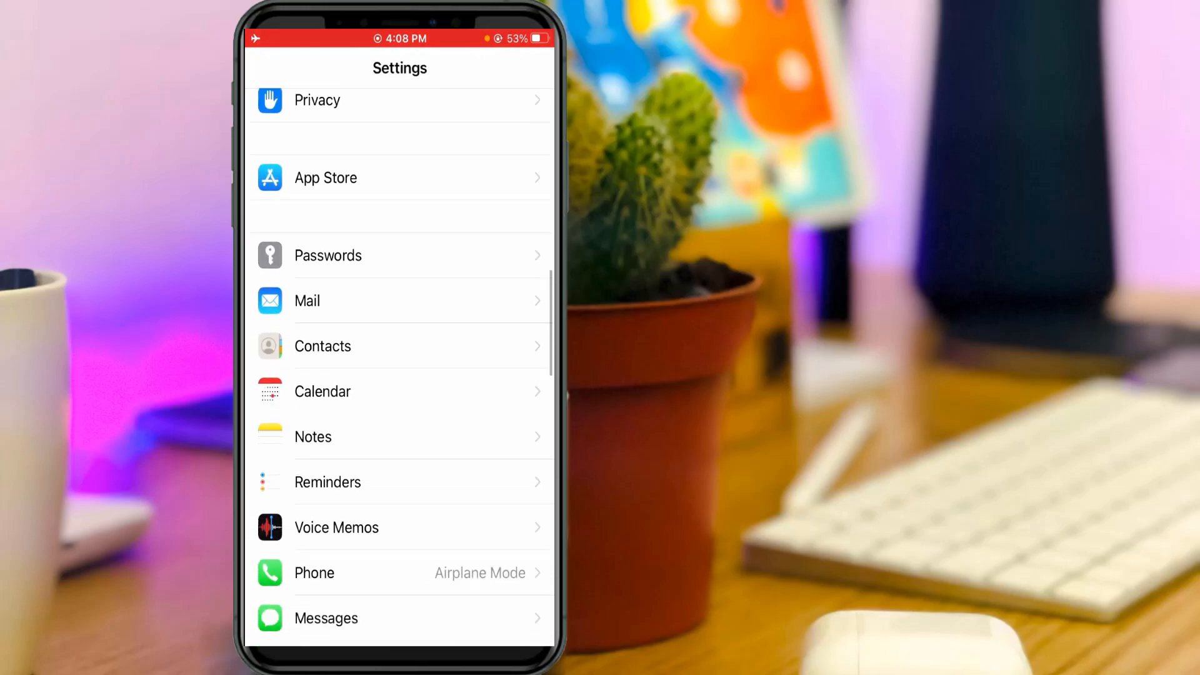
scroll(down, 3)
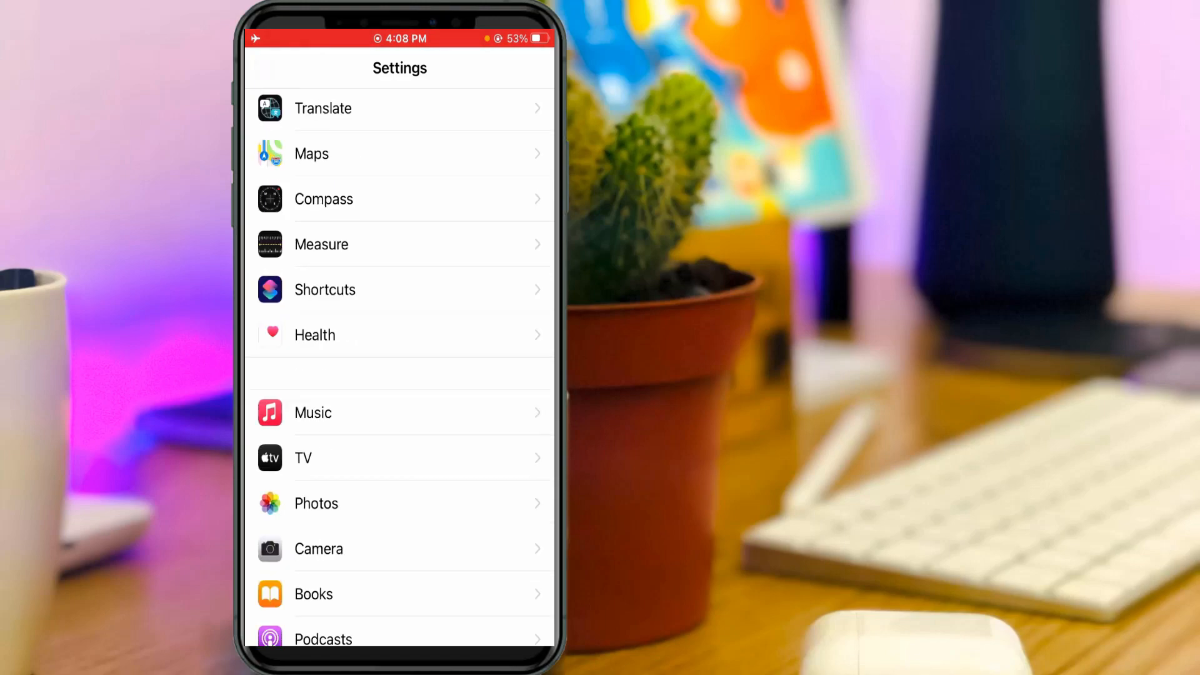
click(324, 289)
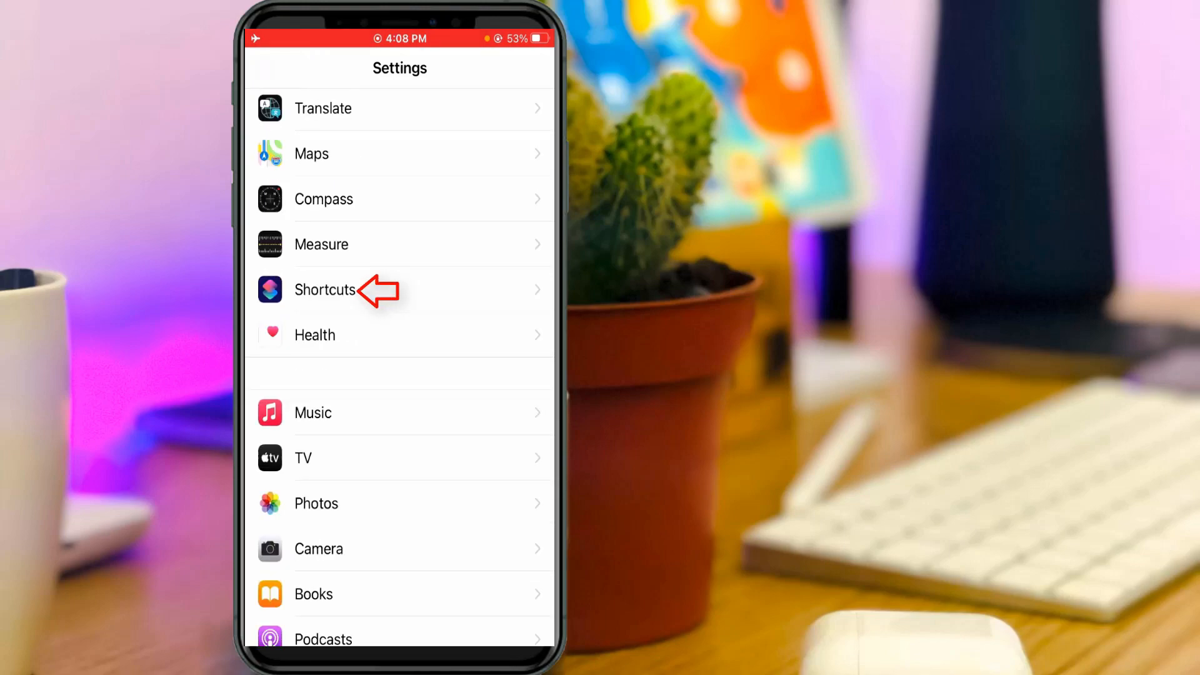
click(323, 289)
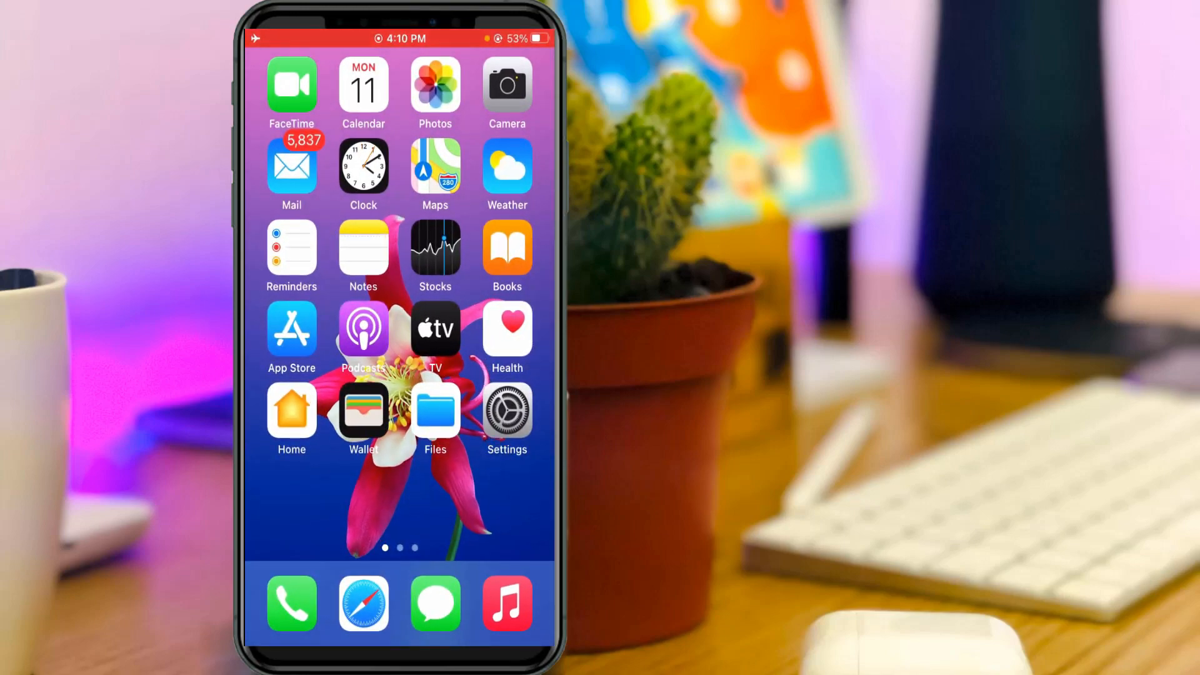
- Launch the Shortcuts app from the second home screen page
scroll(left, 3)
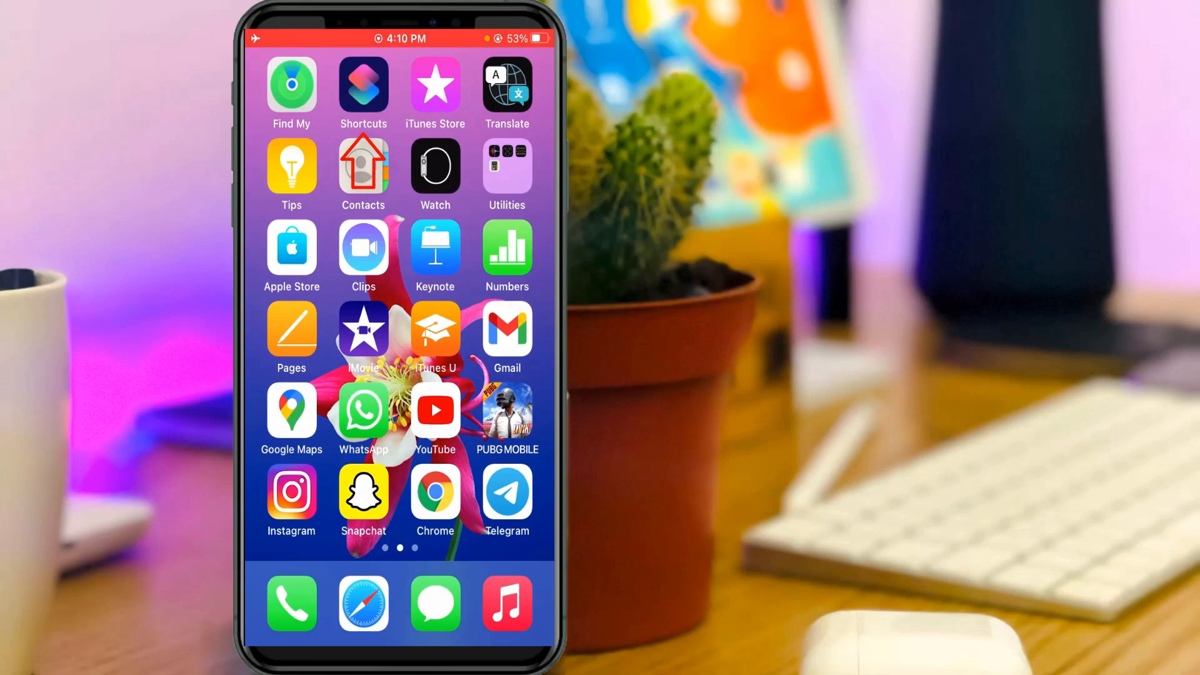
click(363, 82)
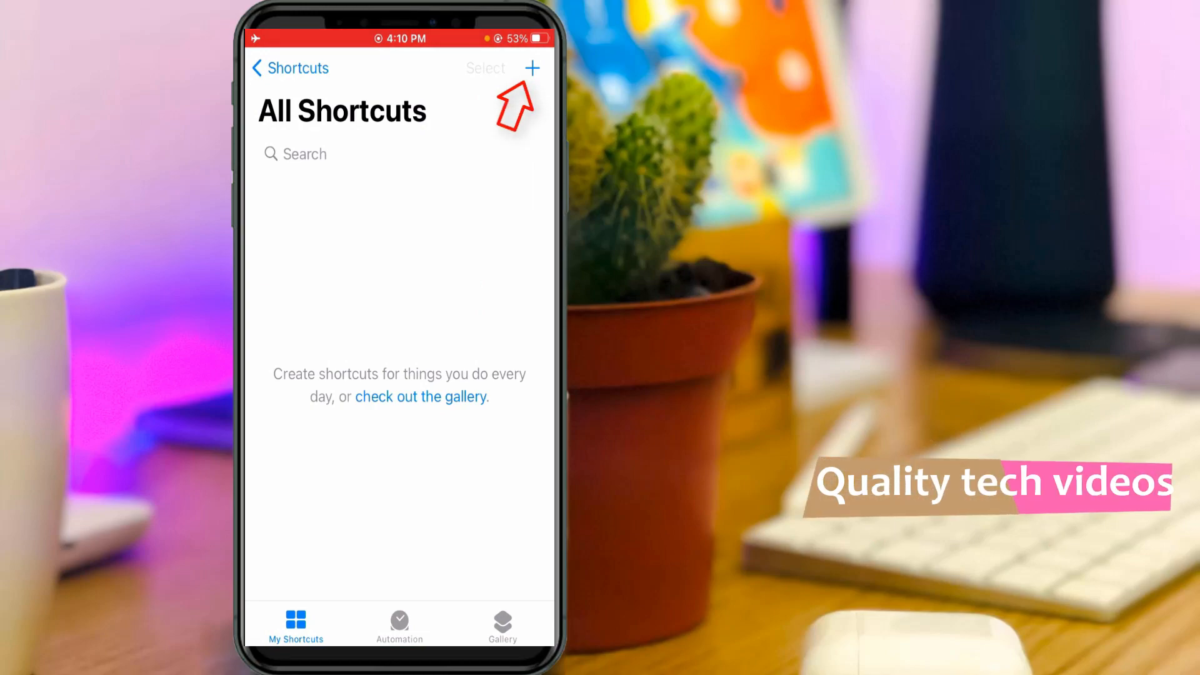
- Create a new shortcut and add an action from the Media category
click(532, 68)
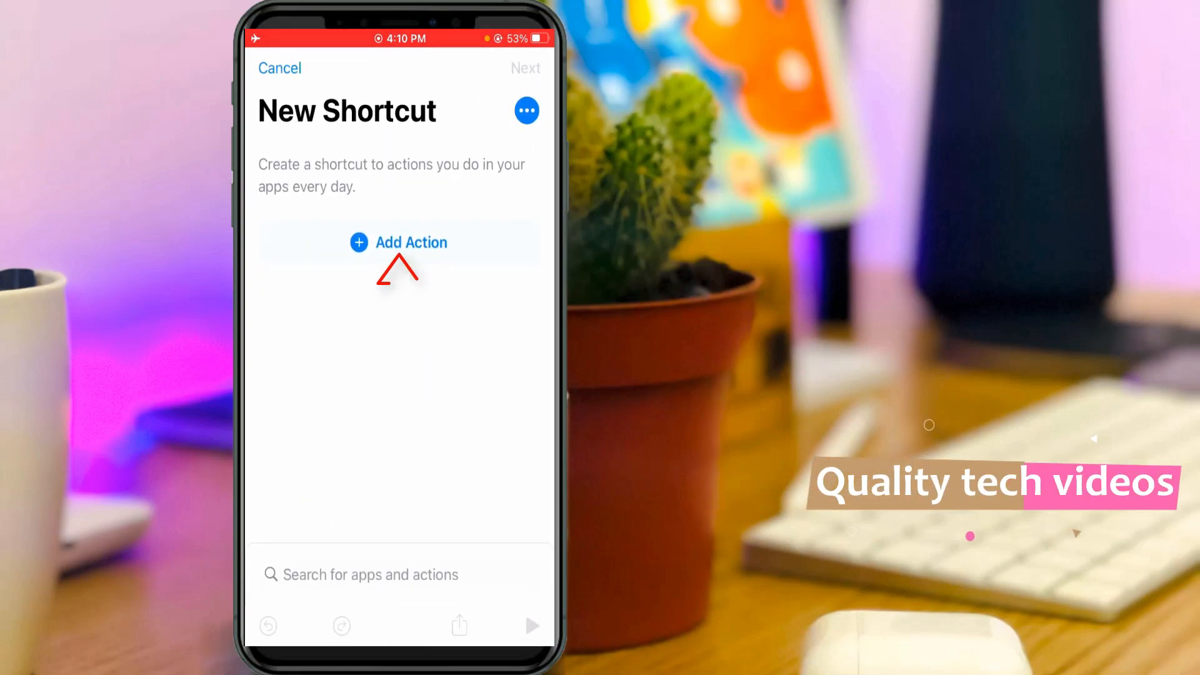
click(411, 243)
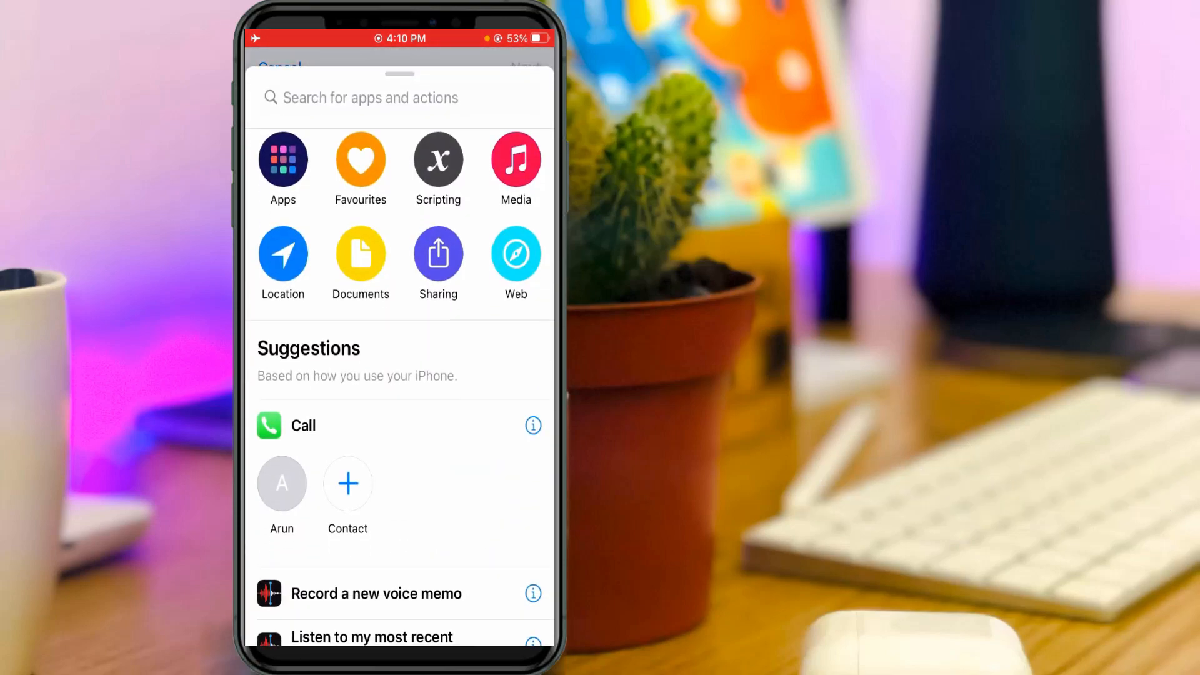
scroll(down, 3)
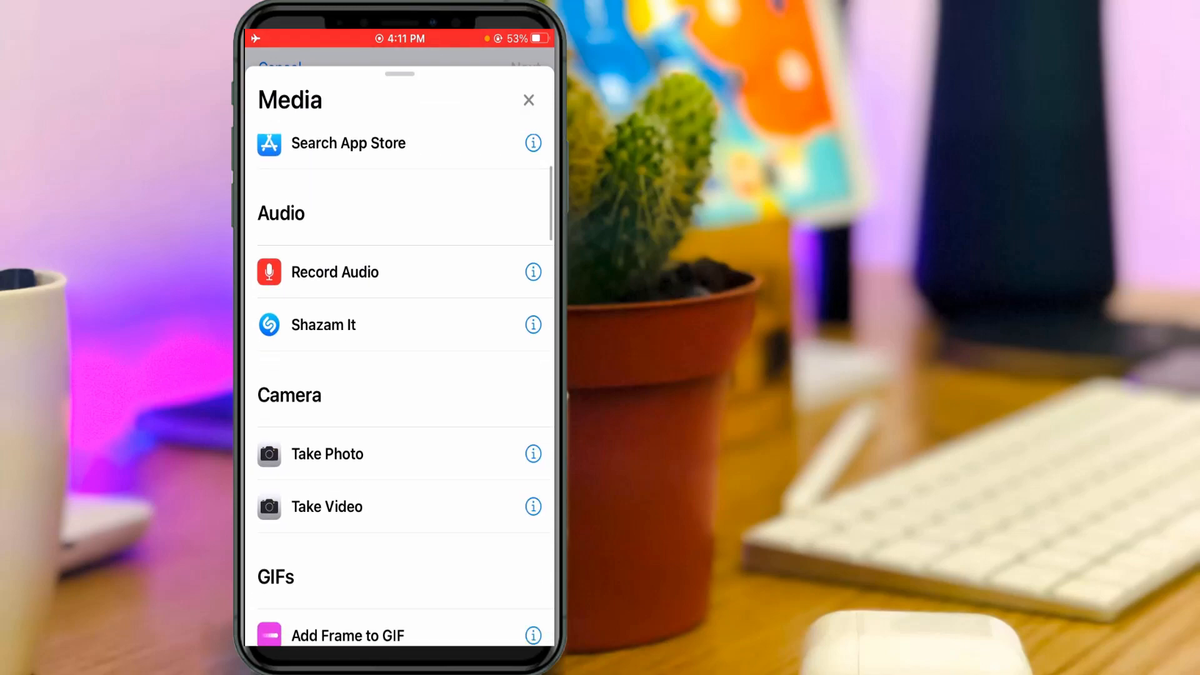
scroll(down, 3)
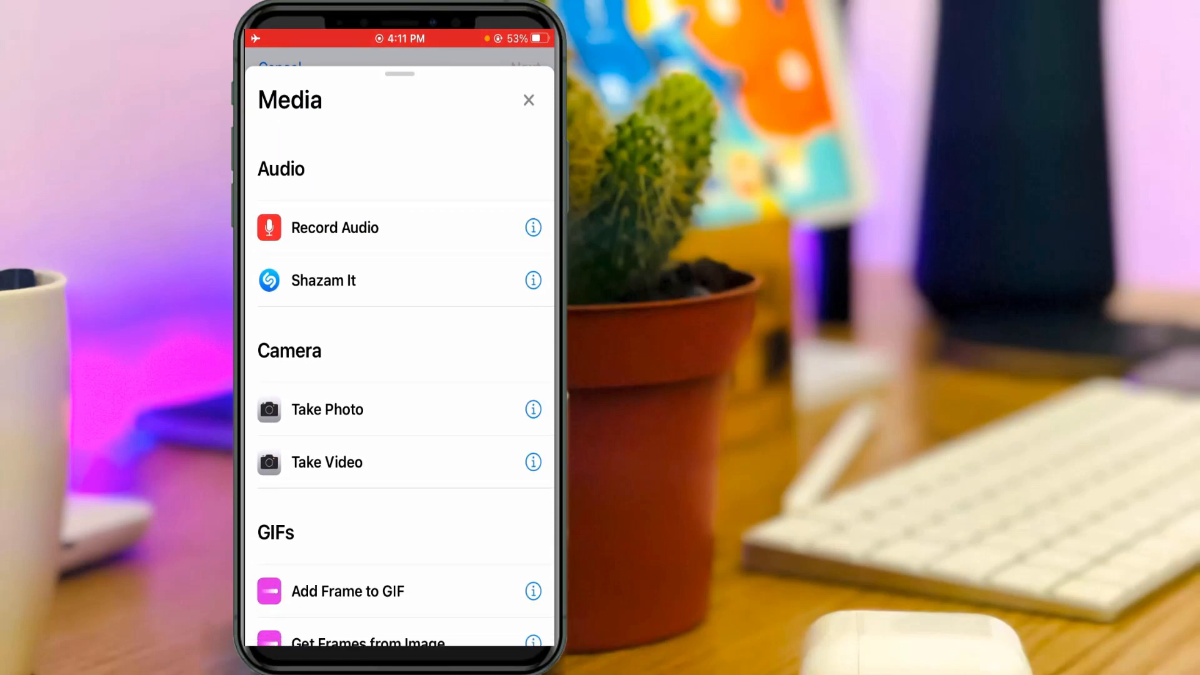
click(334, 227)
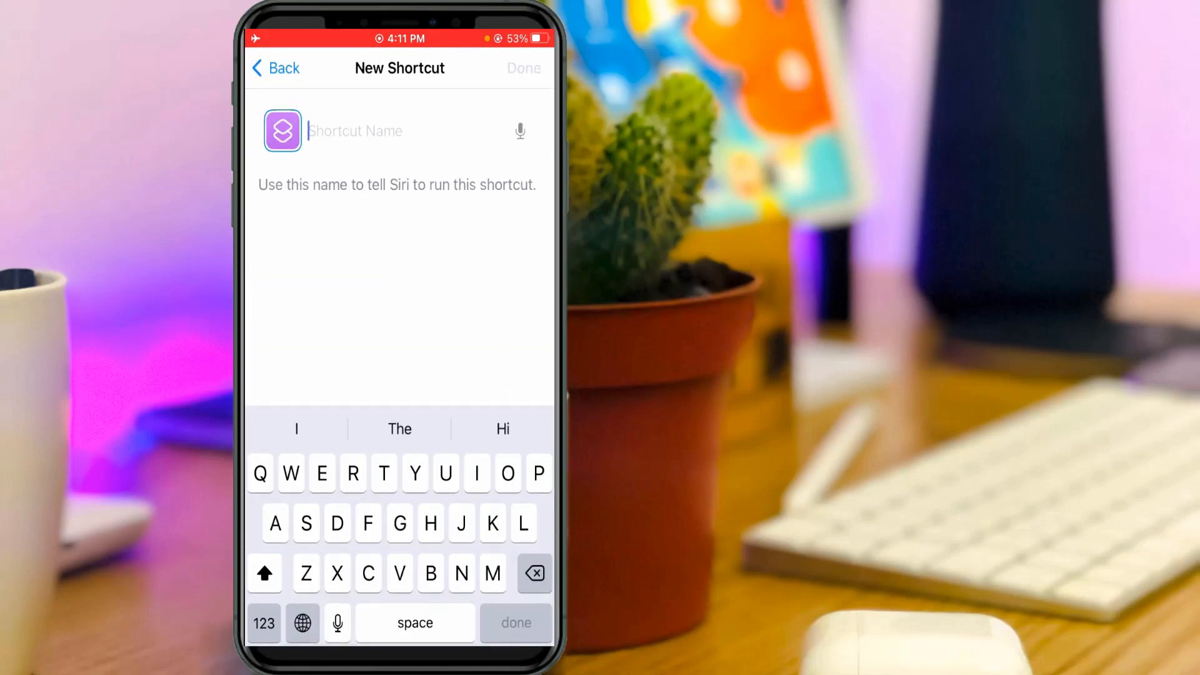
- Name the shortcut 'My Favourite' and tap Done to save it
text(My Favourite)
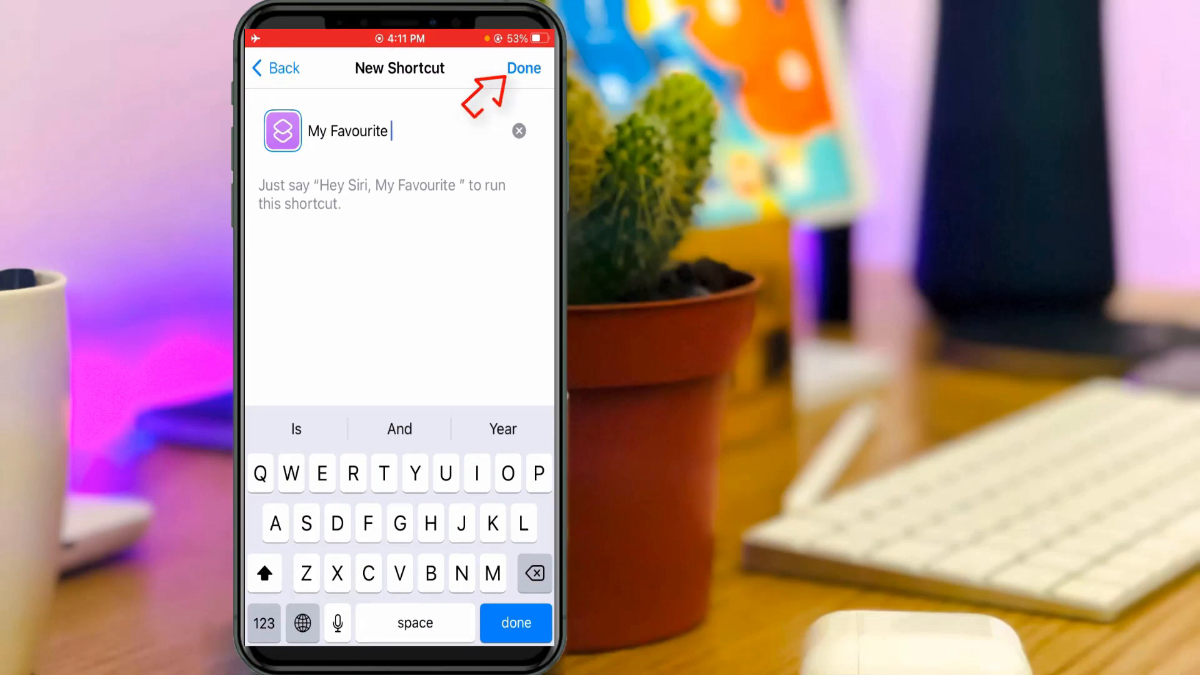
click(524, 68)
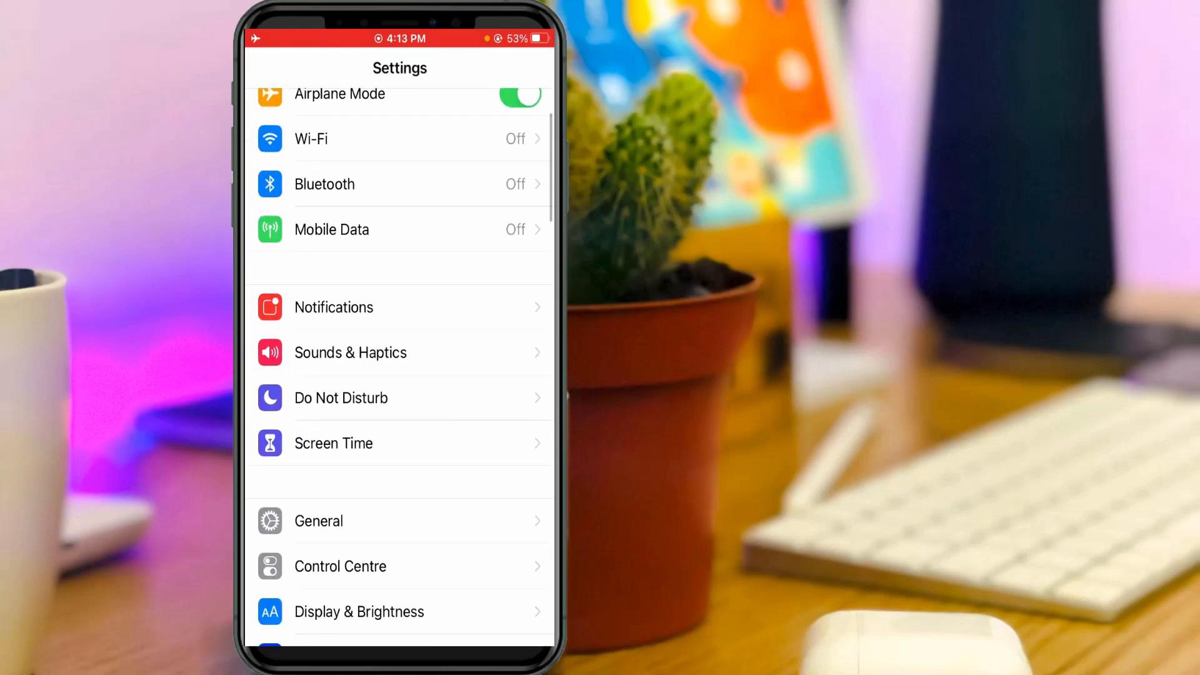
- Scroll down the Settings list to reach the Shortcuts settings page
scroll(down, 3)
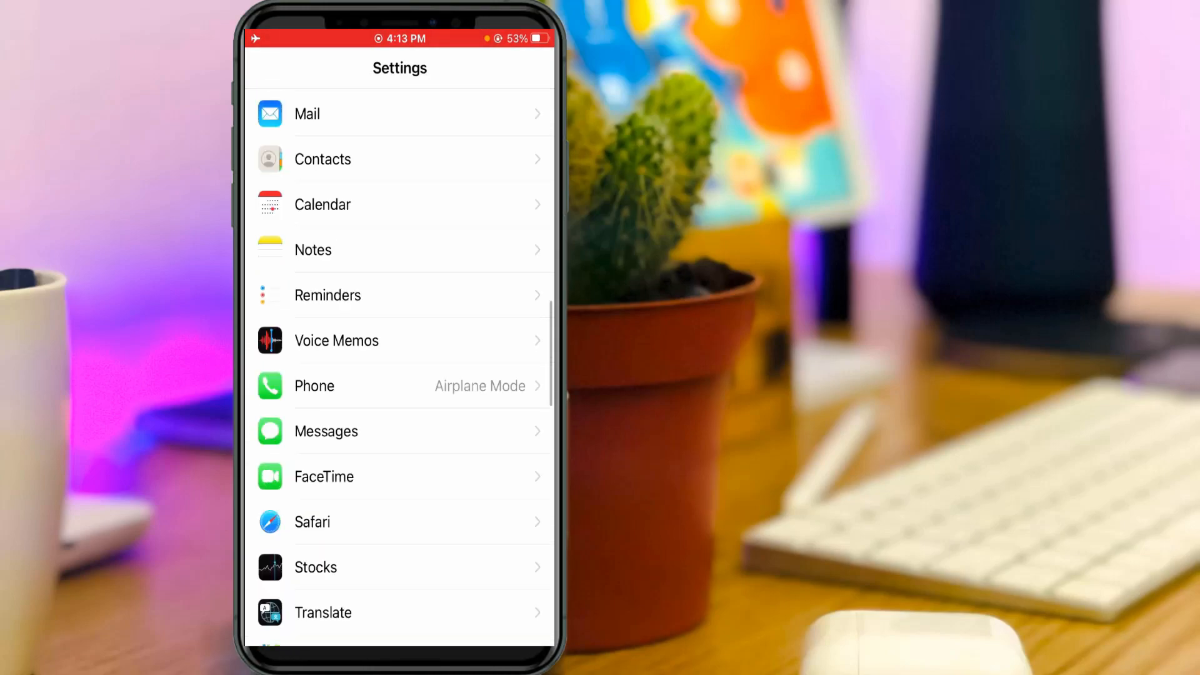
scroll(down, 3)
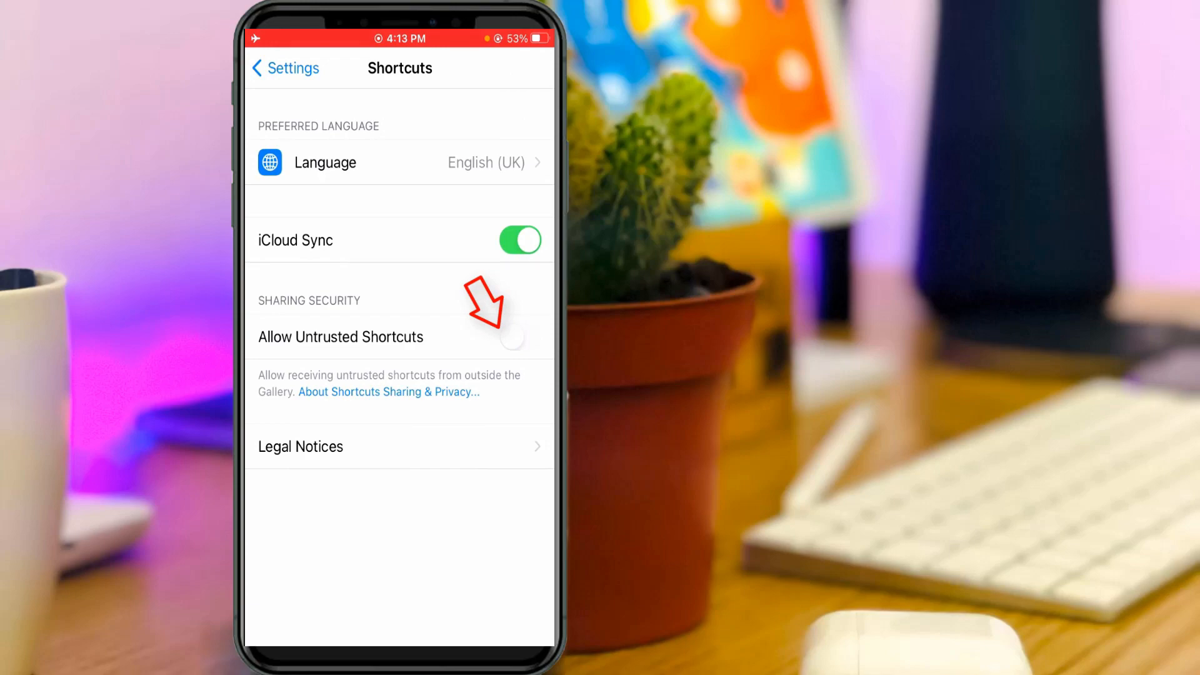
- Switch on the Allow Untrusted Shortcuts toggle to trigger the passcode prompt
click(512, 337)
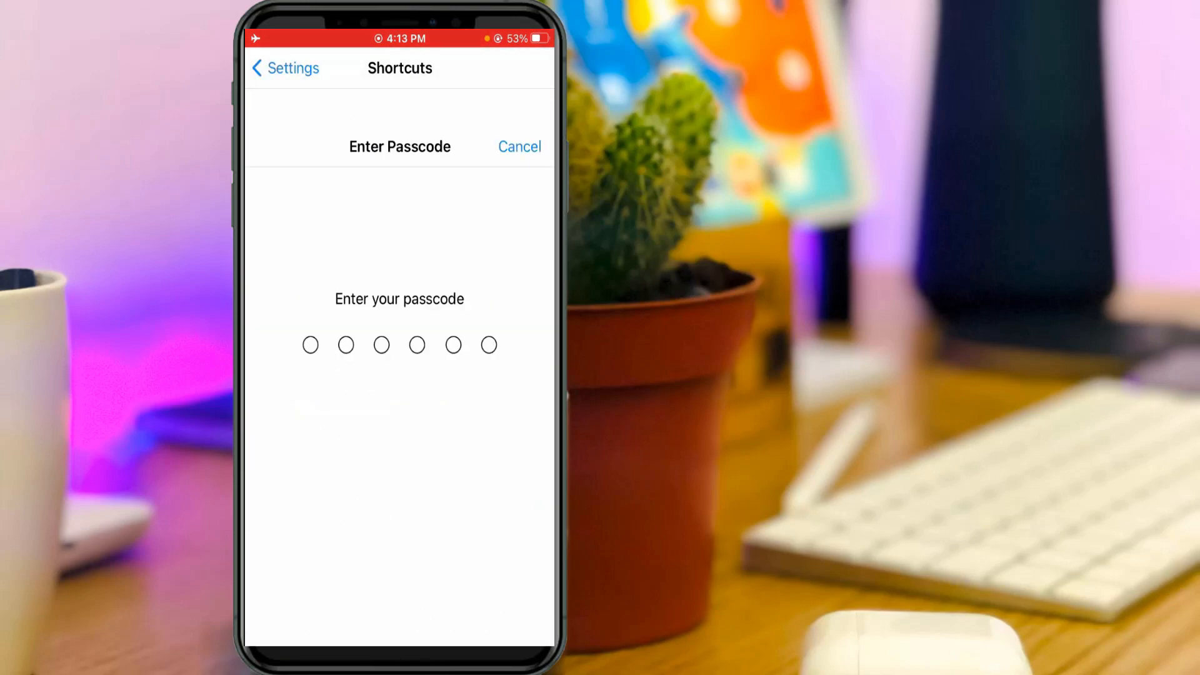